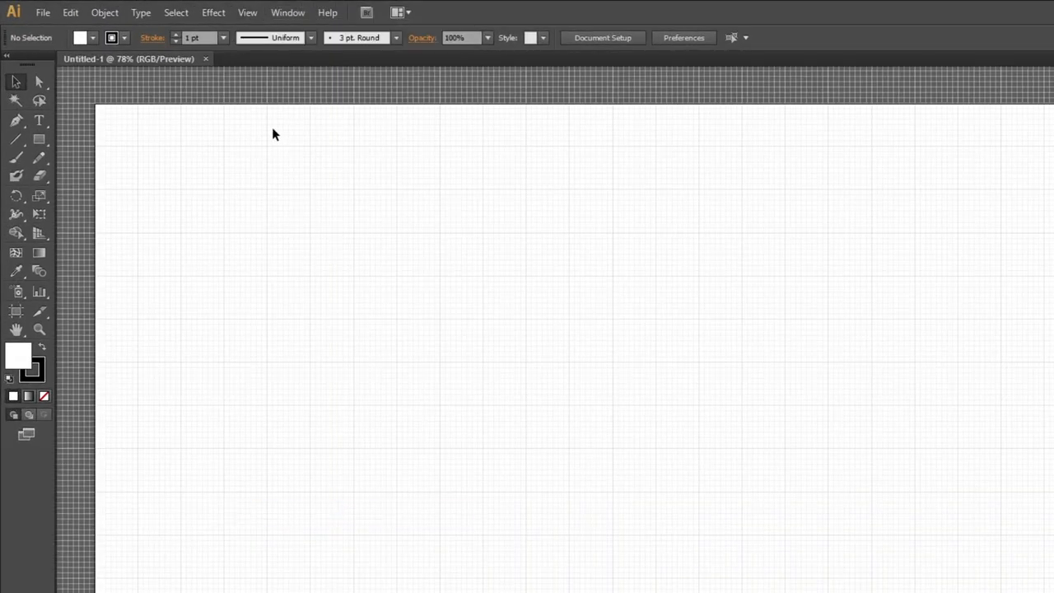
Step: Enable Snap to Grid from the View menu so new shapes lock to the grid
left_click(247, 13)
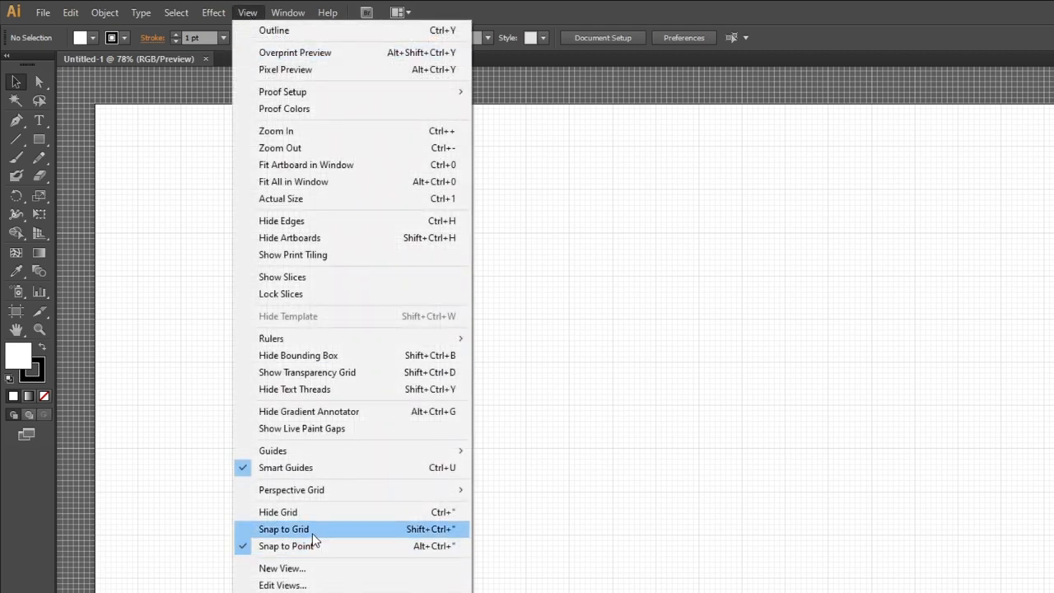
left_click(283, 528)
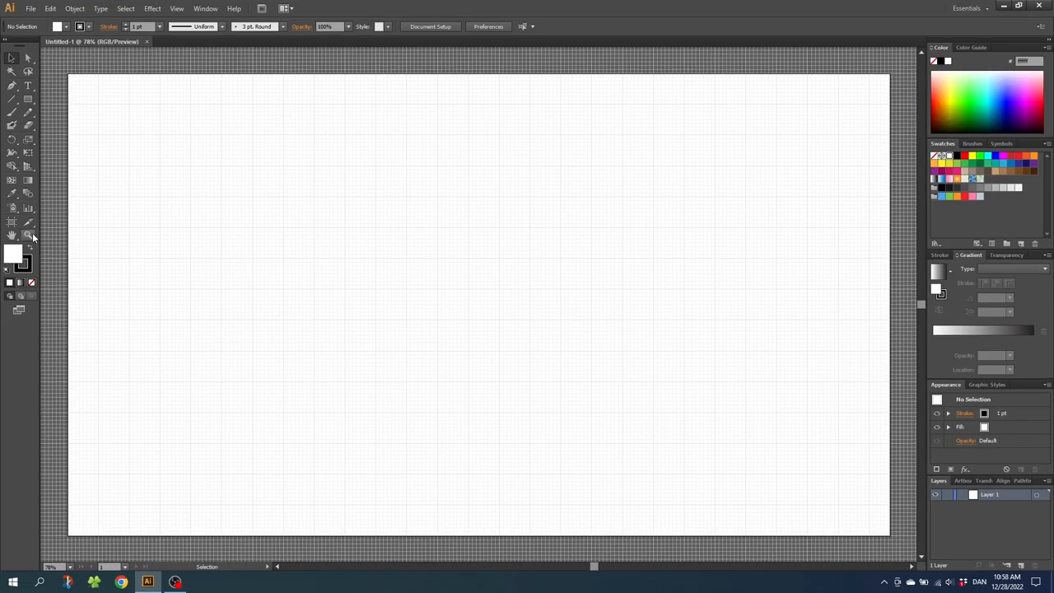
left_click(565, 426)
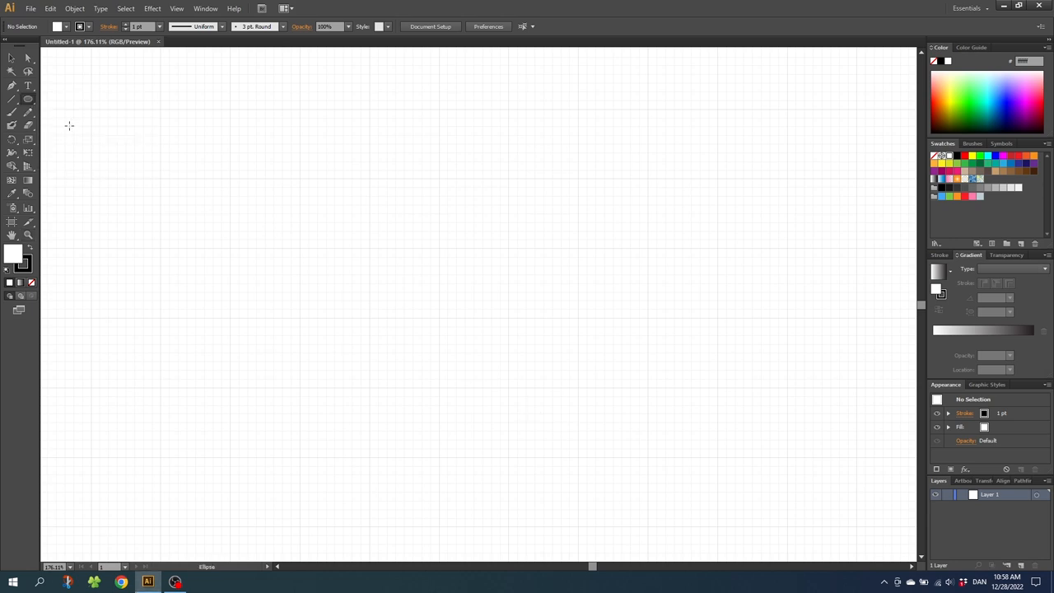
Step: Draw a grid-snapped outlined circle toward the upper left of the artboard
left_click_drag(300, 177, 371, 250)
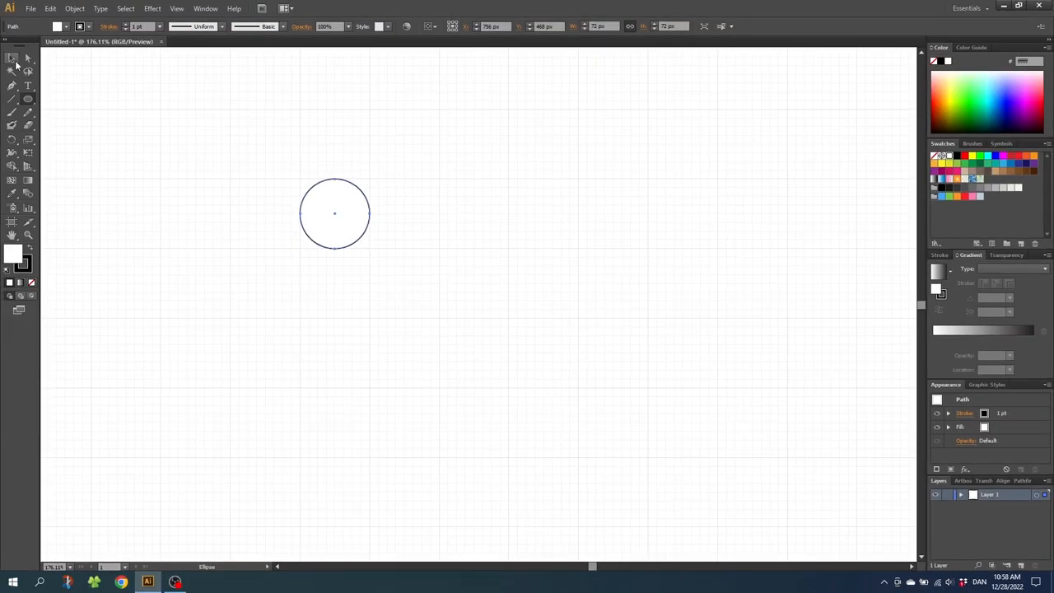
left_click(13, 59)
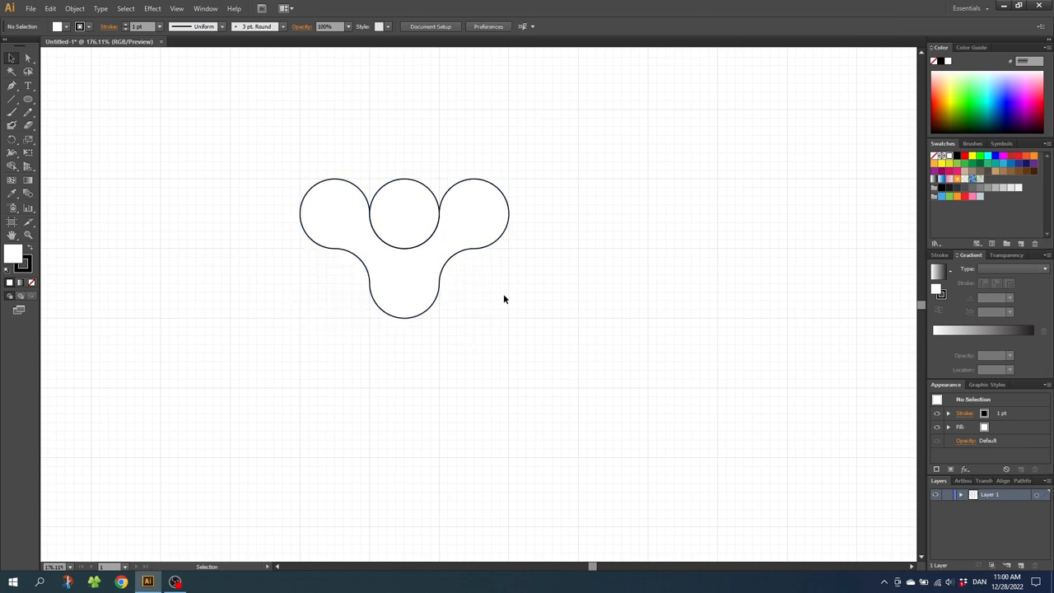
Step: Select the middle top circle of the merged three-lobed outline
left_click(405, 224)
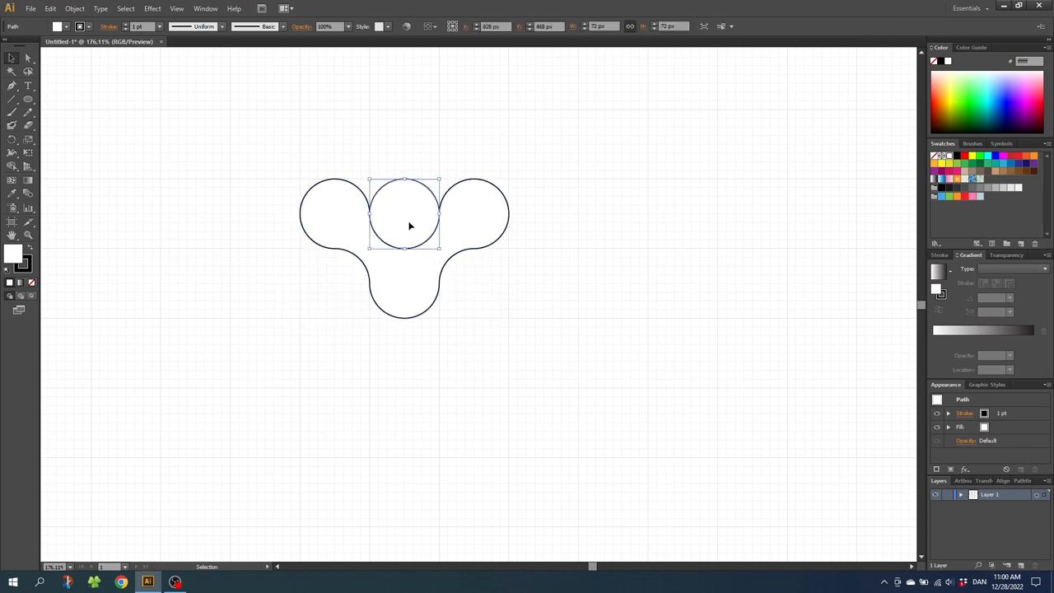